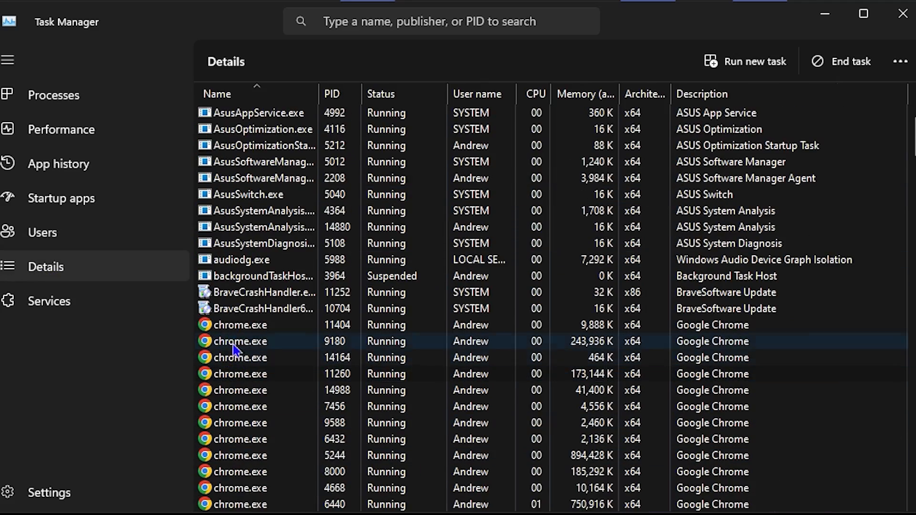
Browse Drew Tutorial's Shorts listing, then return to the channel's Videos listing.
{"action": "right_click", "coordinate": [241, 340]}
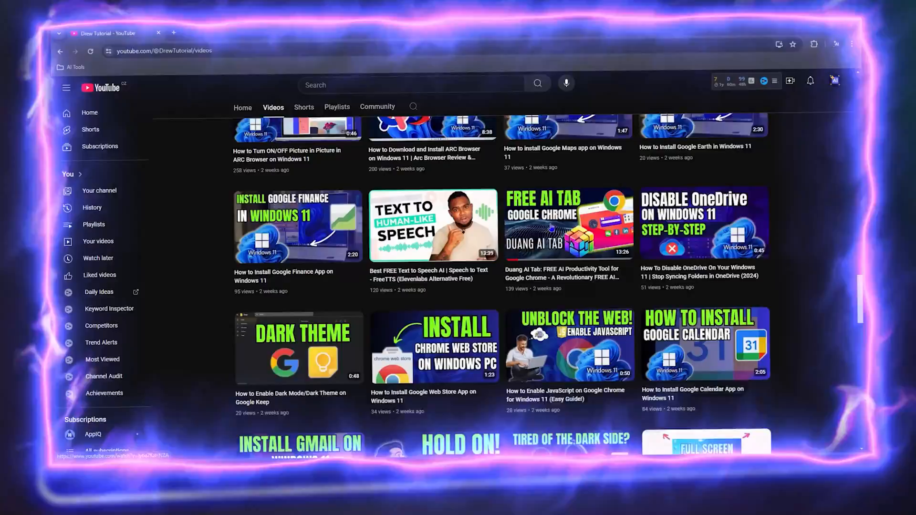
{"action": "left_click", "coordinate": [568, 227]}
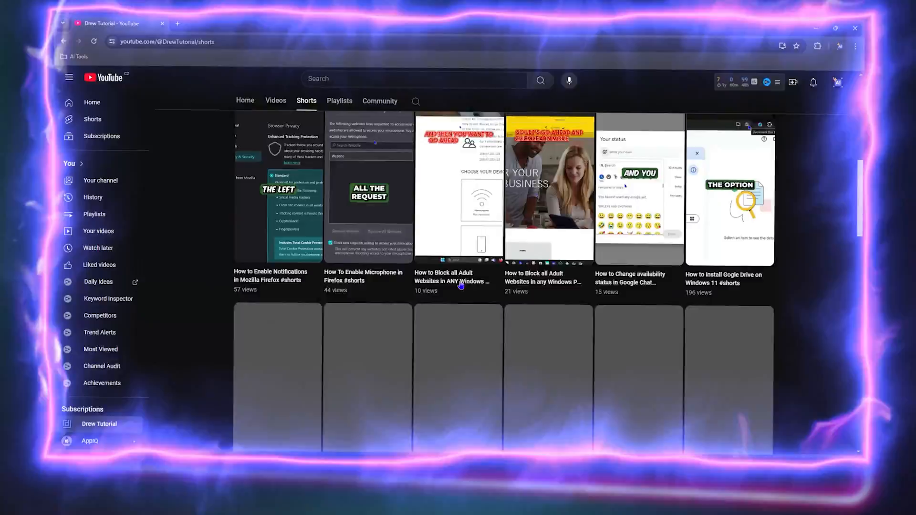
{"action": "left_click", "coordinate": [340, 101]}
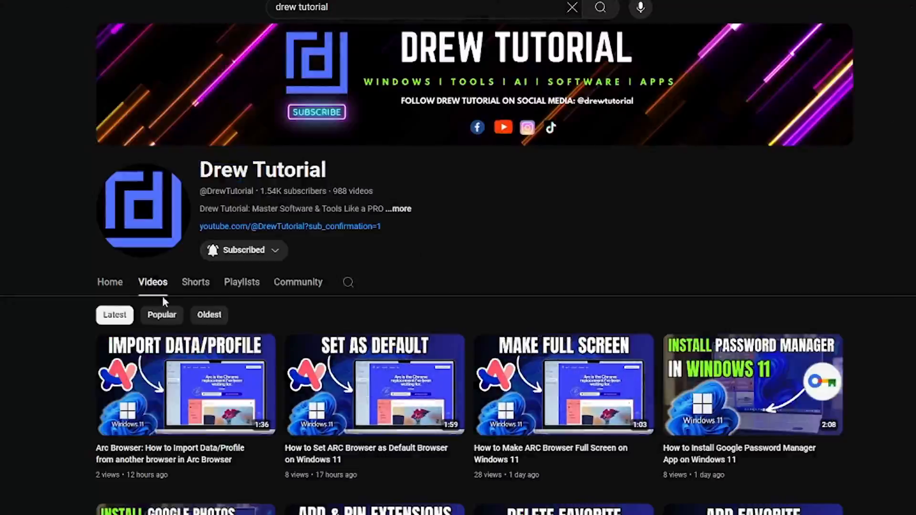
{"action": "scroll", "scroll_direction": "down", "scroll_amount": 3}
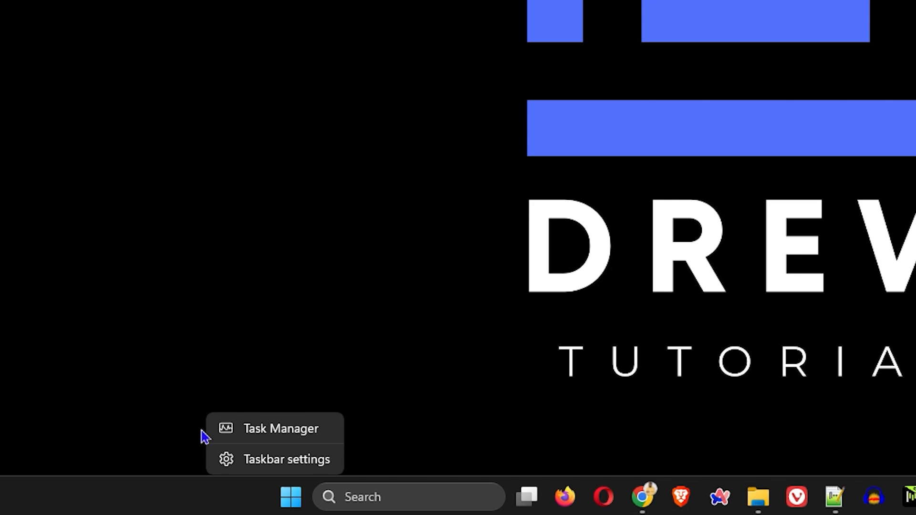
{"action": "mouse_move", "coordinate": [288, 440]}
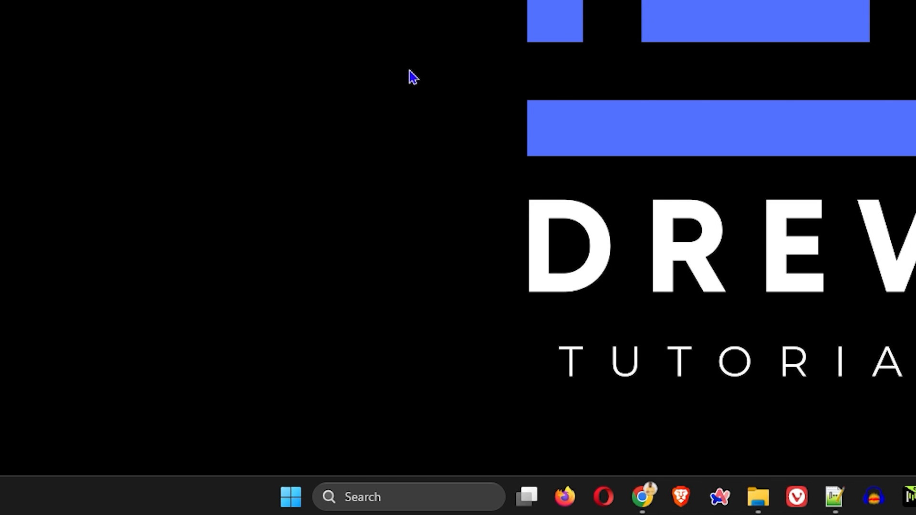
{"action": "mouse_move", "coordinate": [291, 500]}
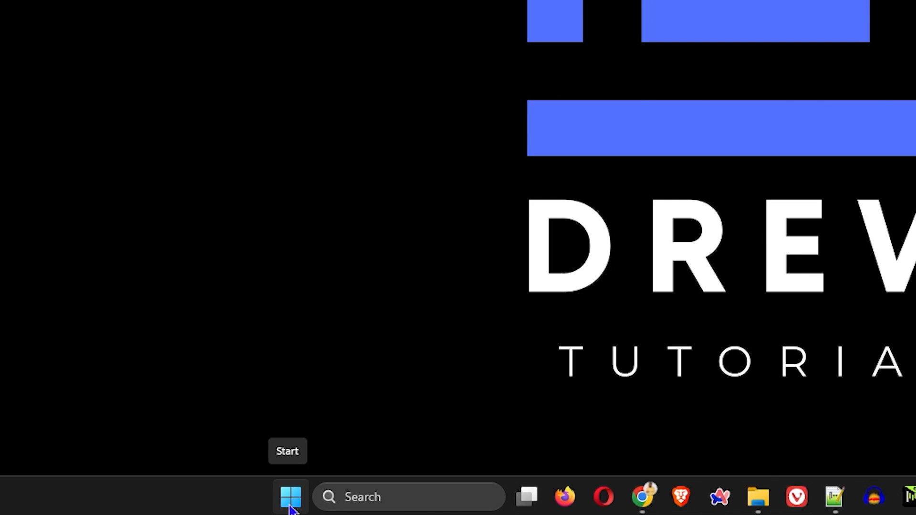
Launch Task Manager from the Start button's quick link menu.
{"action": "right_click", "coordinate": [291, 499]}
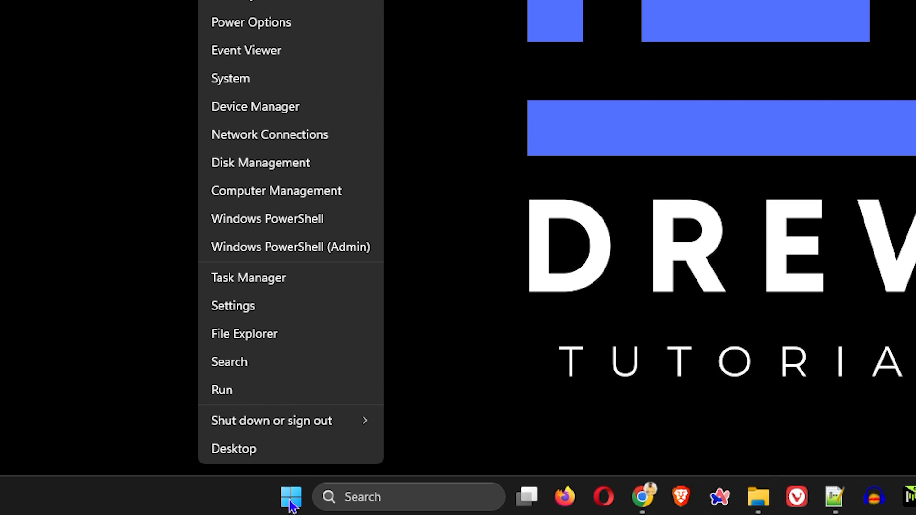
{"action": "left_click", "coordinate": [268, 303]}
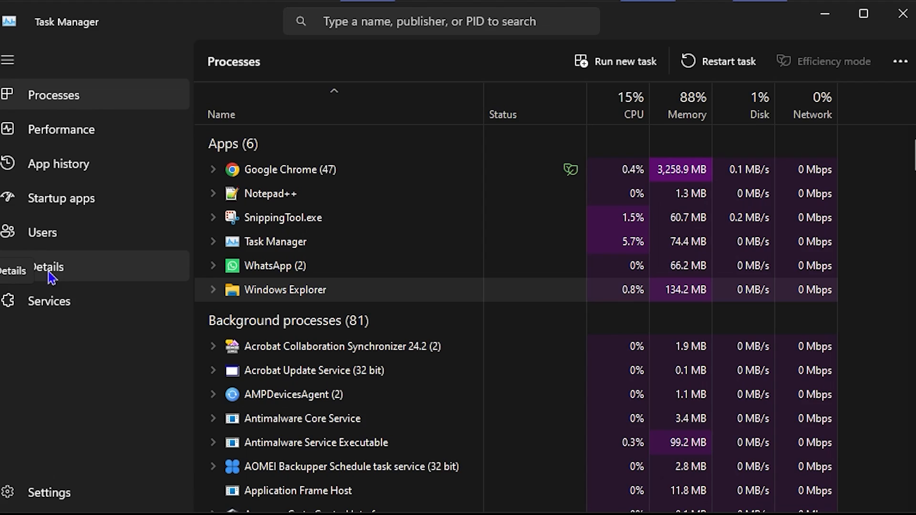
Show the Details list of processes with PIDs, users and descriptions.
{"action": "left_click", "coordinate": [46, 268]}
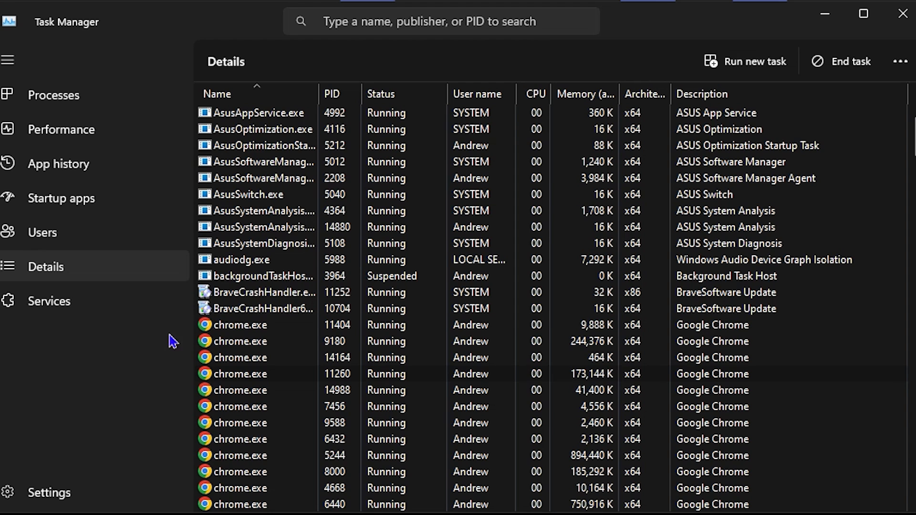
Choose Realtime priority for the chrome.exe process with PID 9180.
{"action": "right_click", "coordinate": [240, 276]}
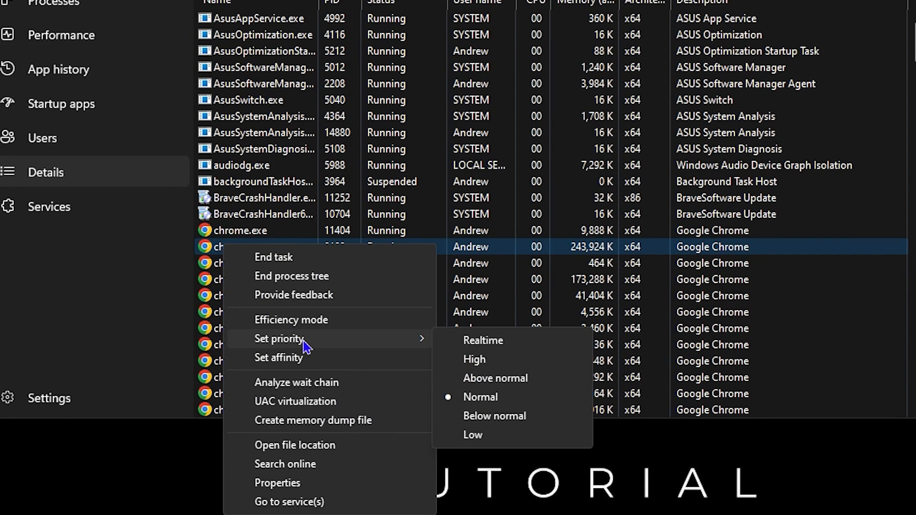
{"action": "mouse_move", "coordinate": [492, 345]}
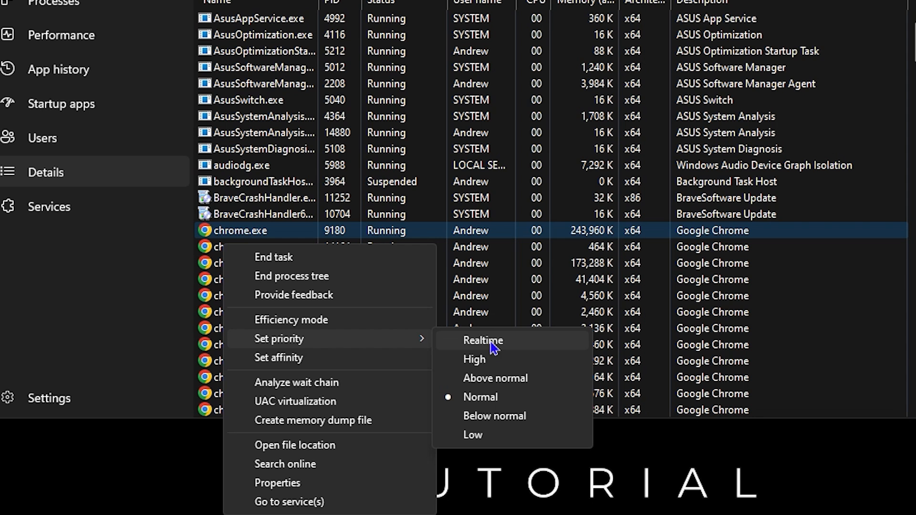
{"action": "left_click", "coordinate": [483, 340]}
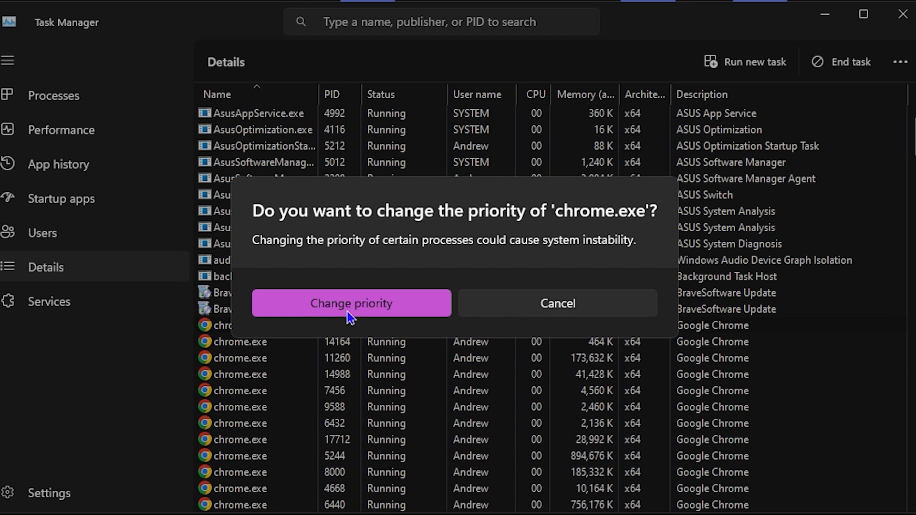
Confirm the Change priority prompt so chrome.exe runs at Realtime.
{"action": "left_click", "coordinate": [351, 304]}
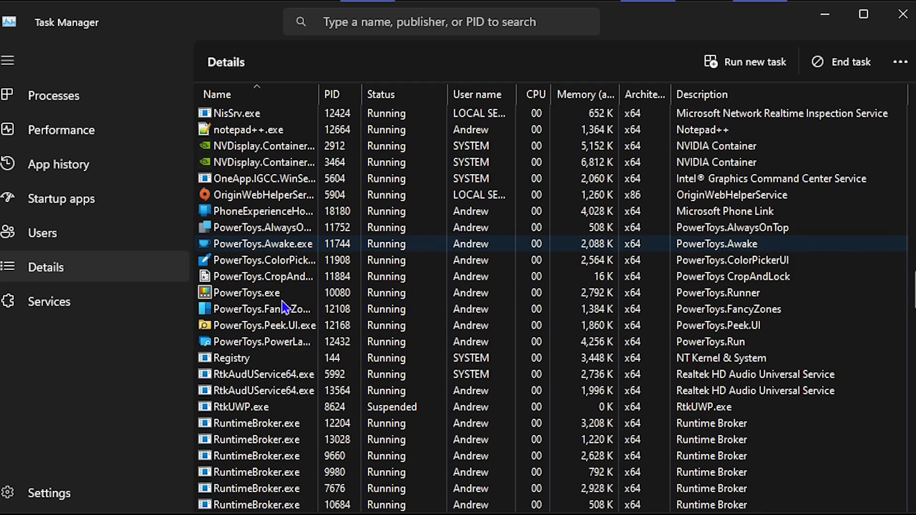
{"action": "scroll", "scroll_direction": "down", "scroll_amount": 3}
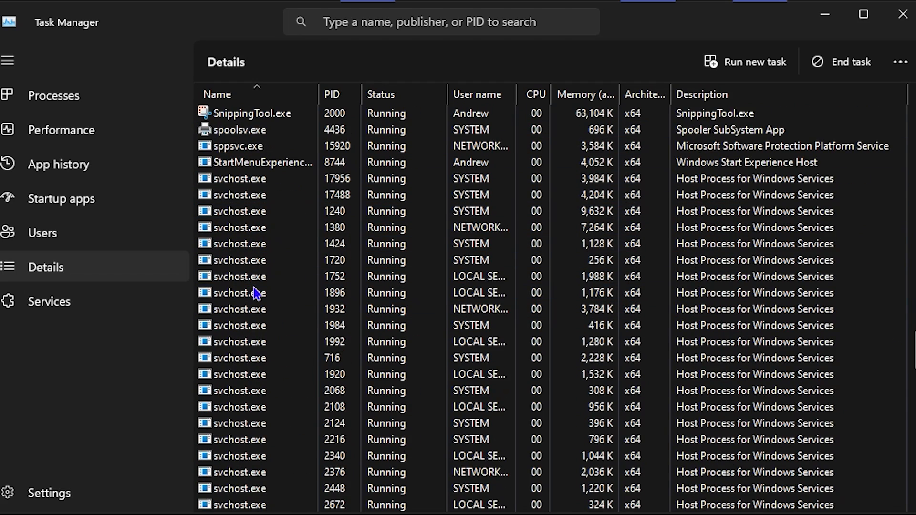
{"action": "left_click", "coordinate": [258, 276]}
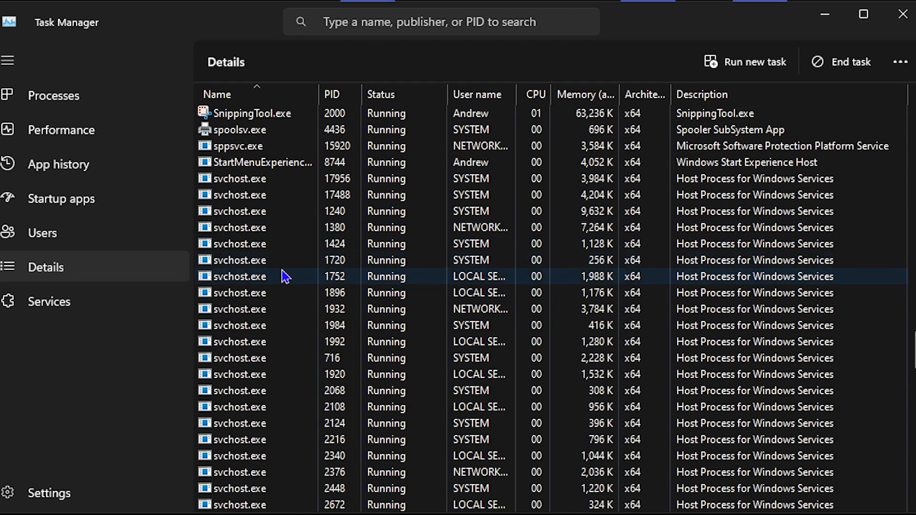
{"action": "scroll", "scroll_direction": "down", "scroll_amount": 3}
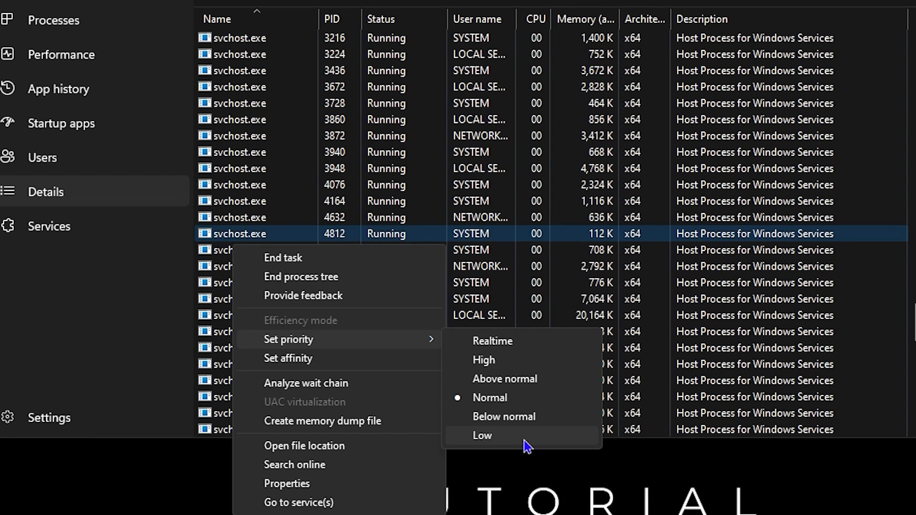
{"action": "mouse_move", "coordinate": [504, 348]}
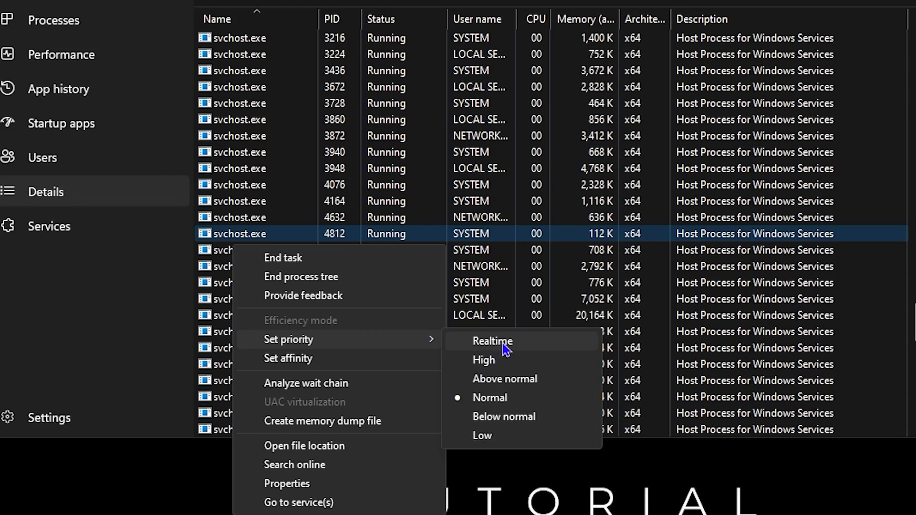